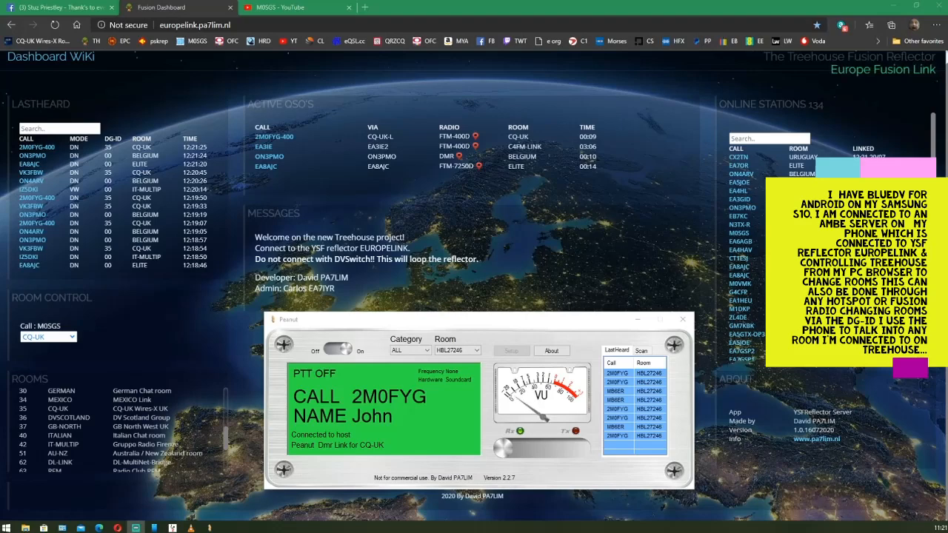
mouse_move(602, 340)
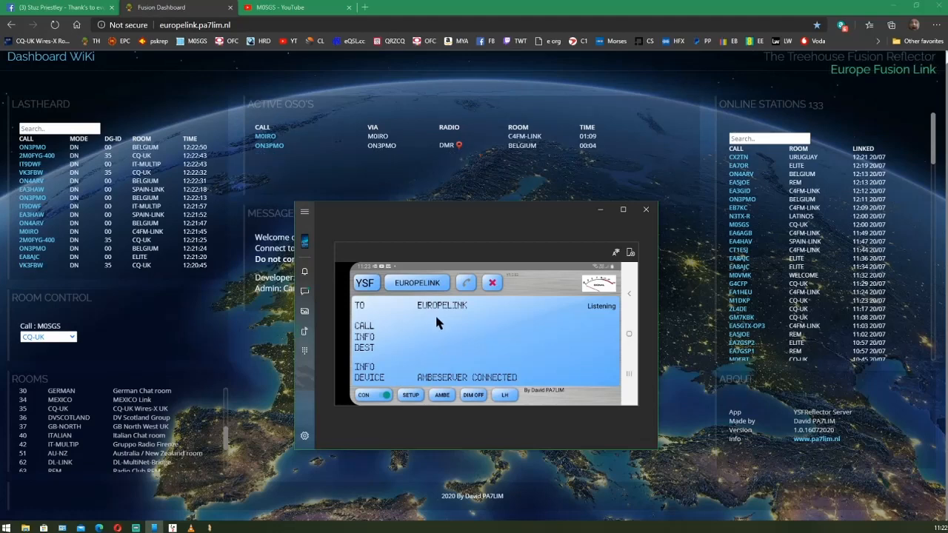
mouse_move(465, 368)
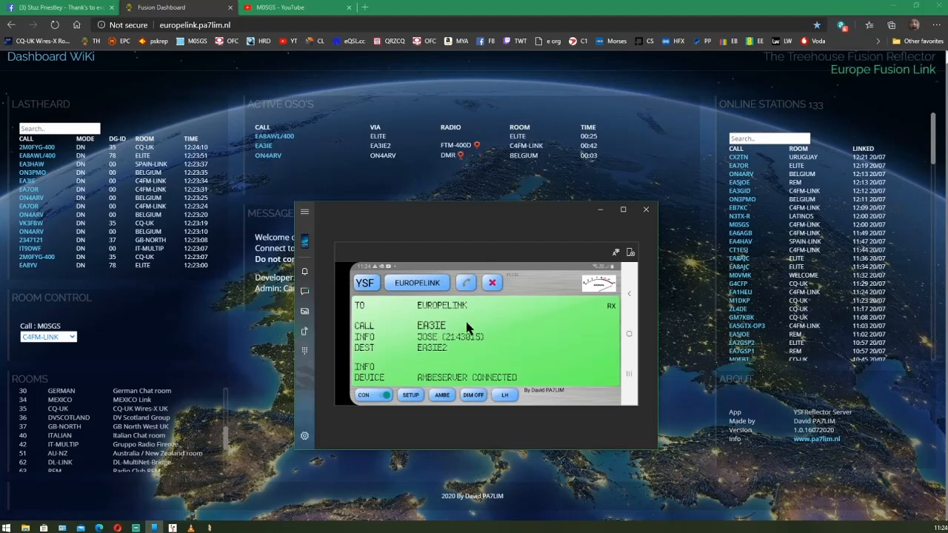
mouse_move(400, 329)
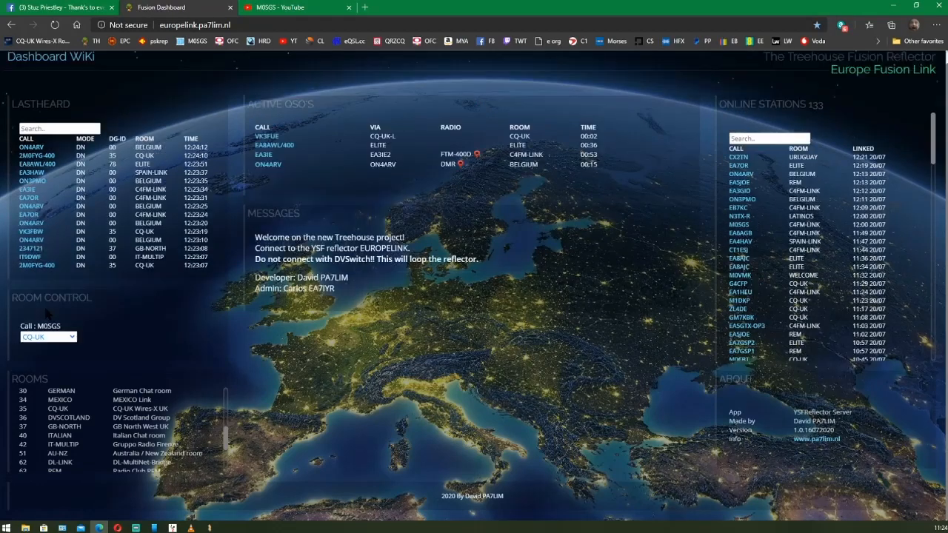
mouse_move(512, 353)
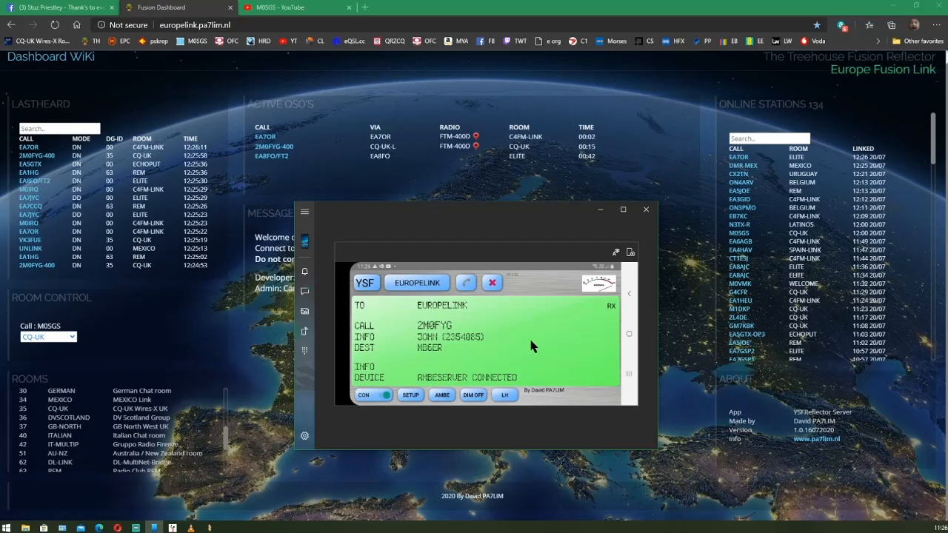
mouse_move(511, 332)
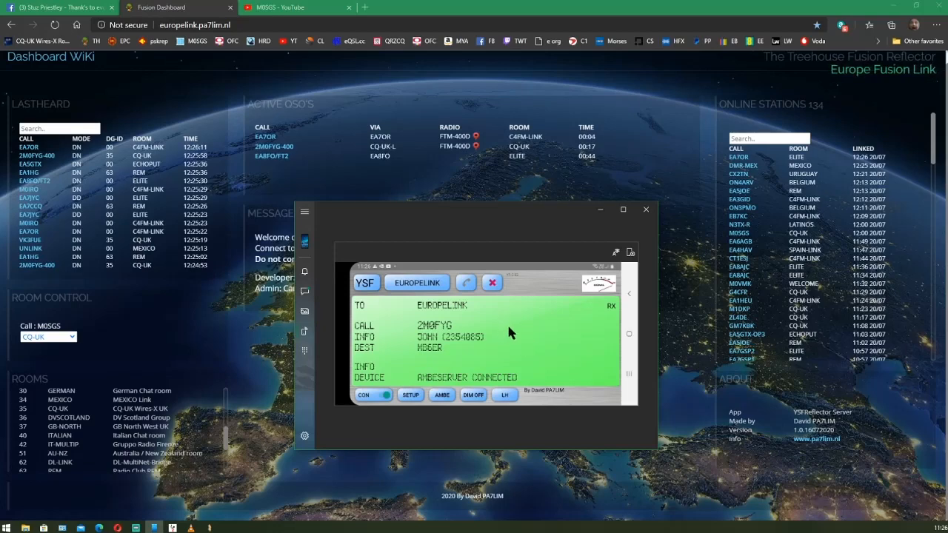
mouse_move(543, 324)
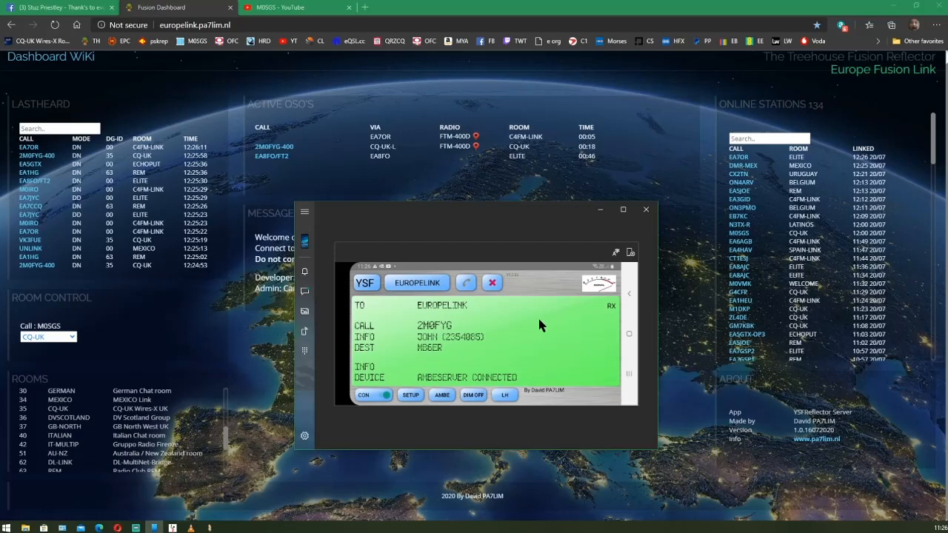
mouse_move(421, 320)
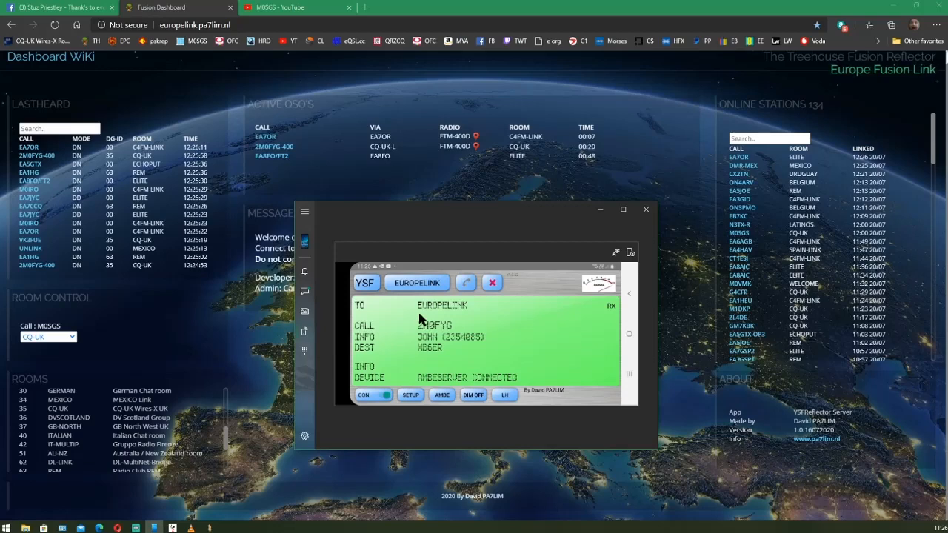